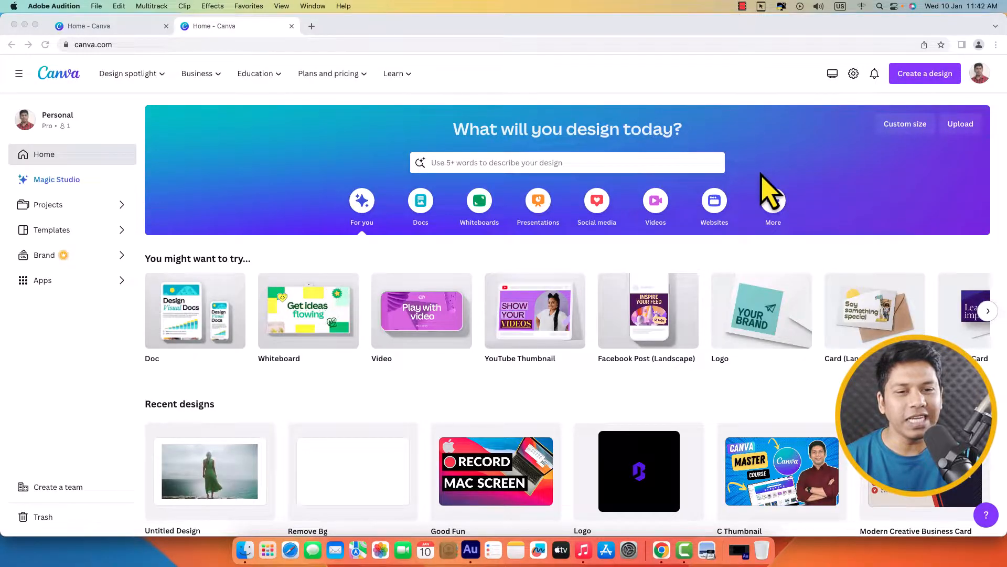
pyautogui.moveTo(393, 379)
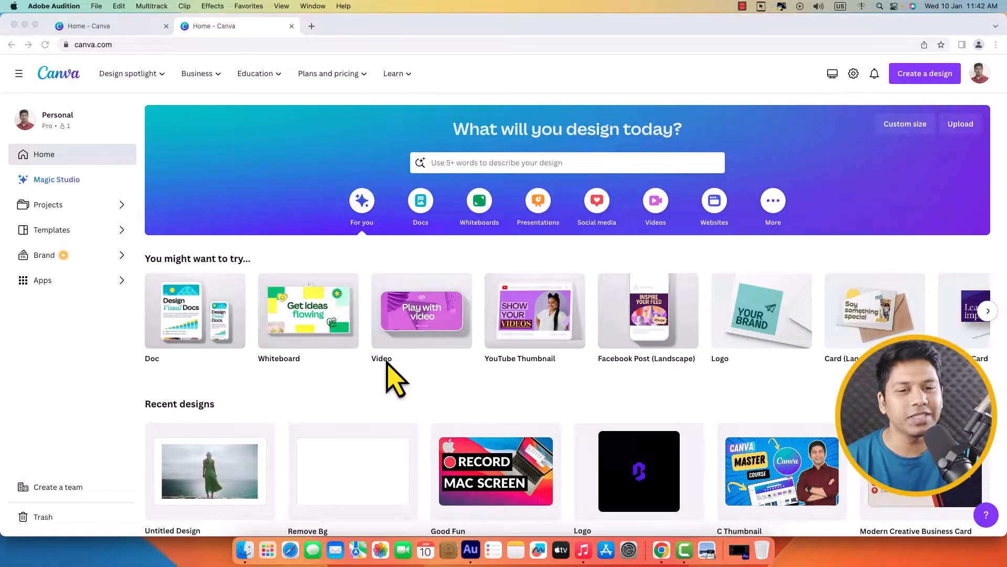
pyautogui.moveTo(421, 325)
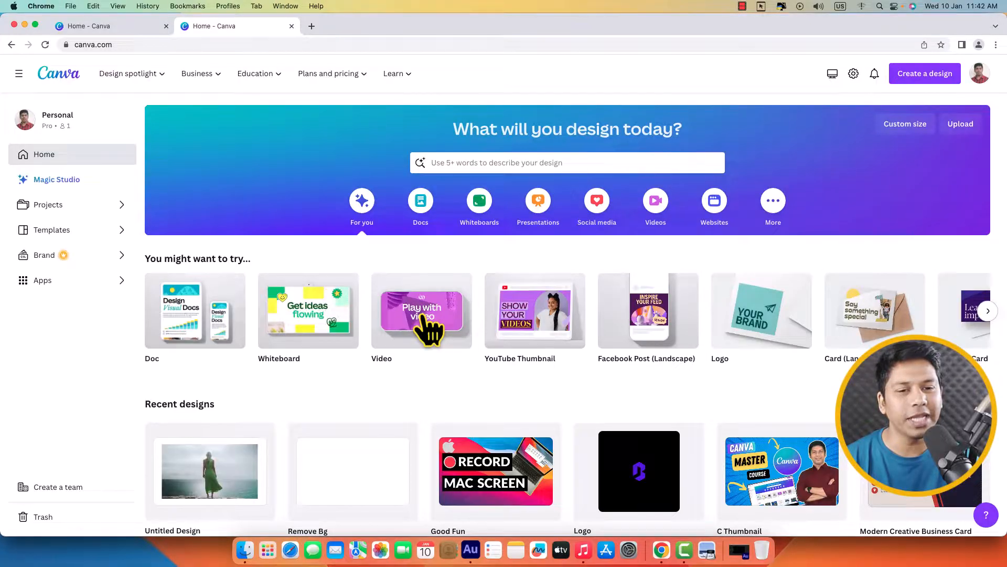
# Start a new blank video design from the Video tile on the home page
pyautogui.click(422, 310)
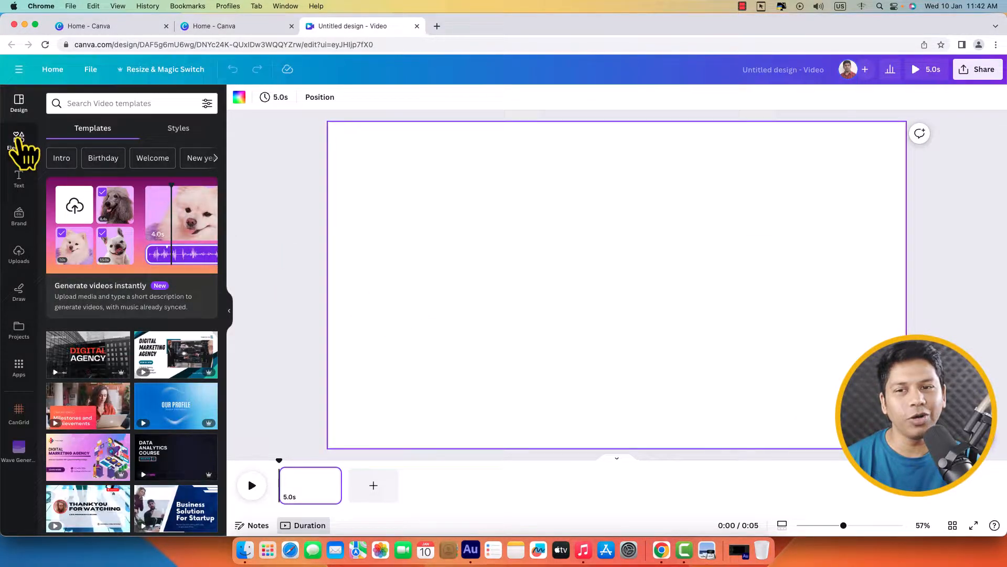
# Add the recently used 15-second sea clip from Elements and preview it from the start
pyautogui.click(19, 139)
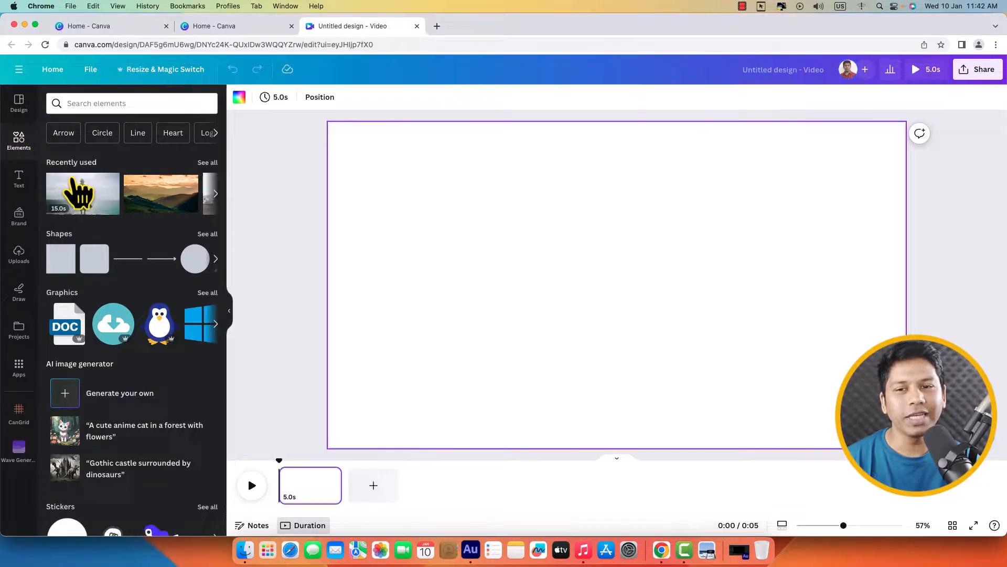
pyautogui.click(82, 194)
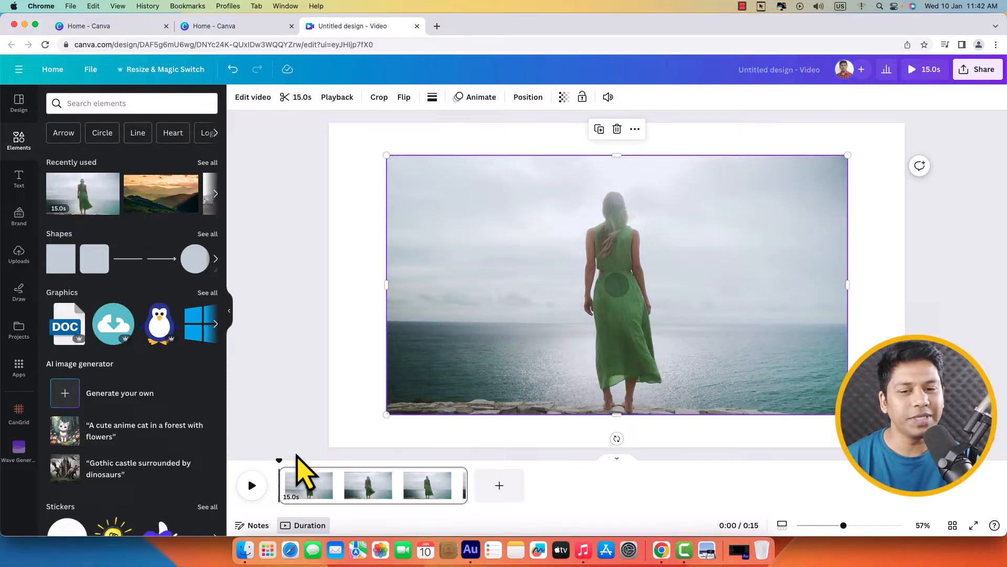
pyautogui.click(251, 484)
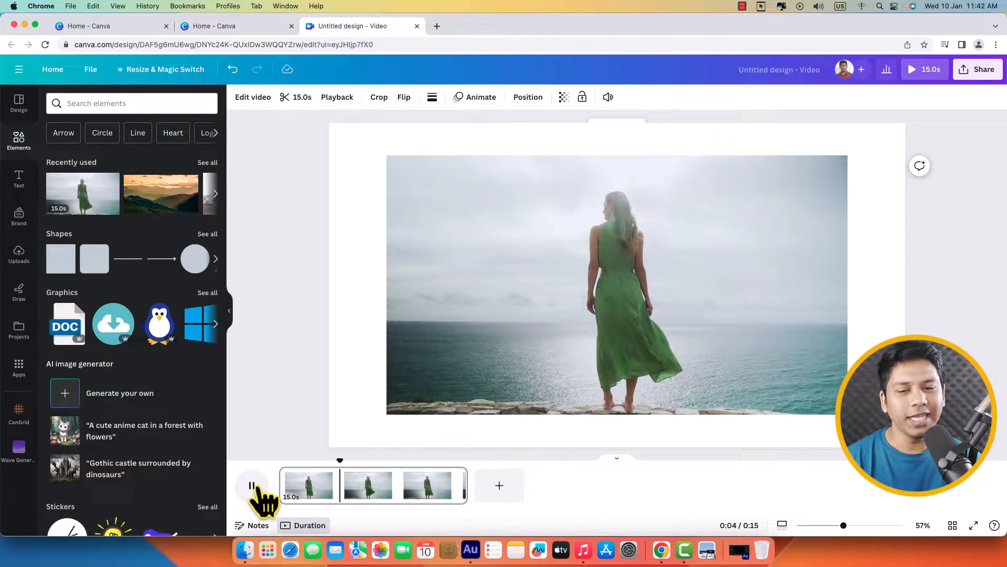
pyautogui.click(250, 484)
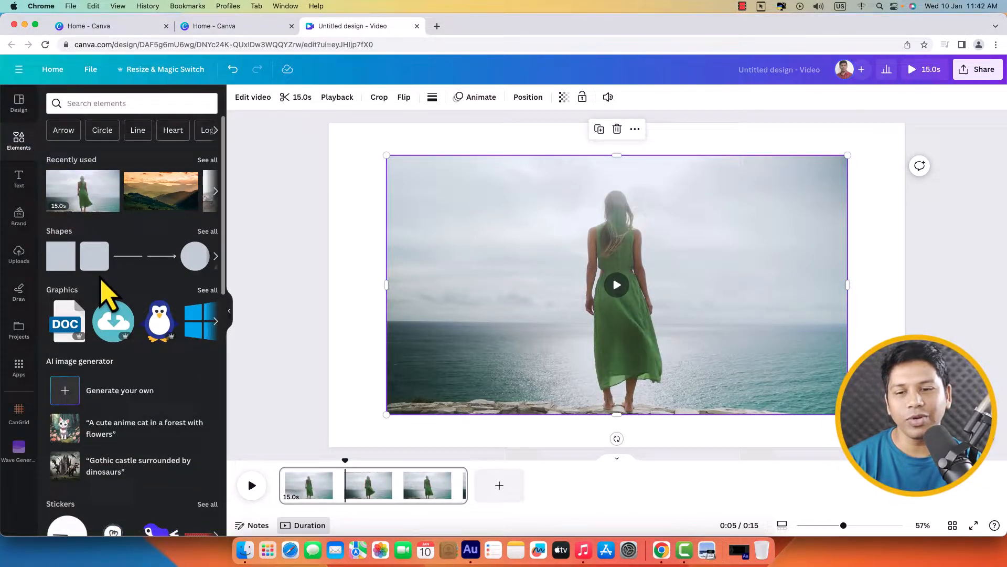
pyautogui.scroll(-3)
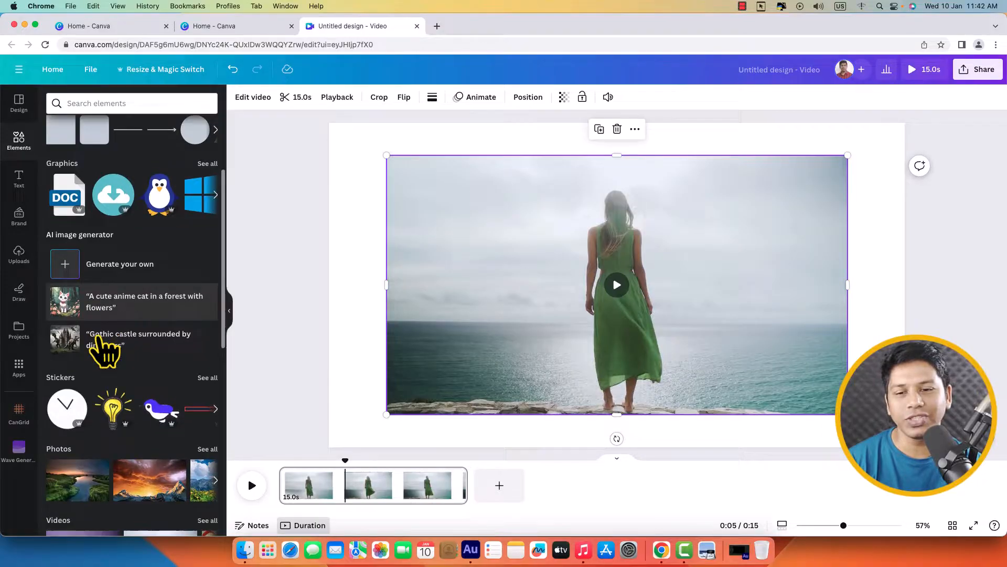
pyautogui.scroll(-3)
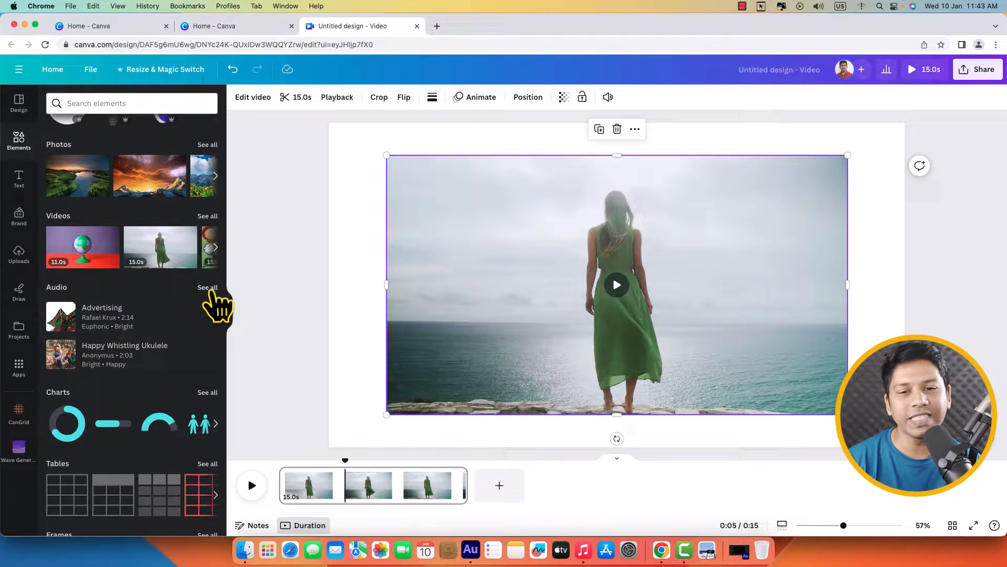
# Add a library music track from a 'nature' audio search beneath the clip
pyautogui.click(207, 288)
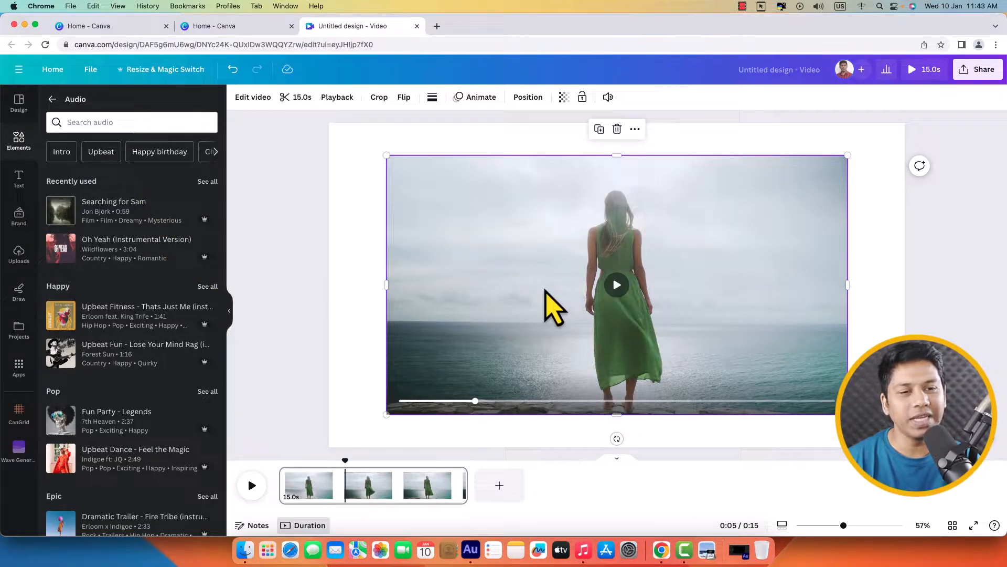
pyautogui.click(133, 121)
pyautogui.write('nature')
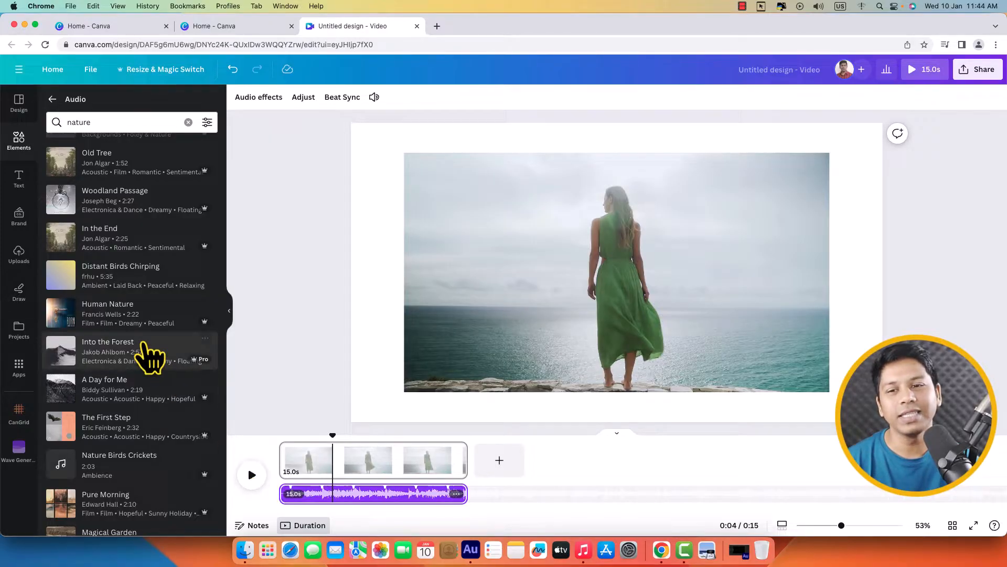
# Preview the uploaded Corporate Logo music.wav from the Uploads audio list
pyautogui.click(19, 254)
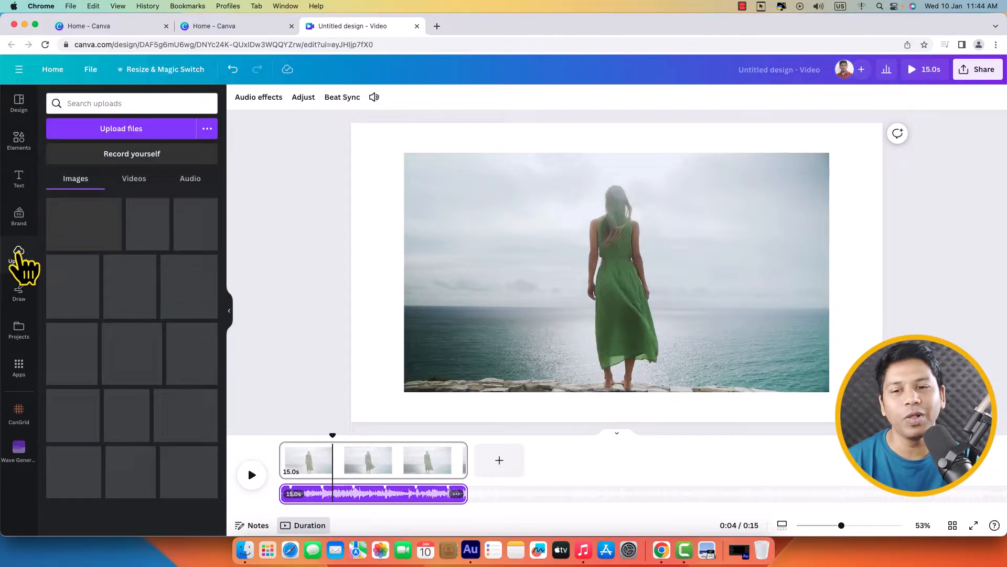
pyautogui.click(121, 128)
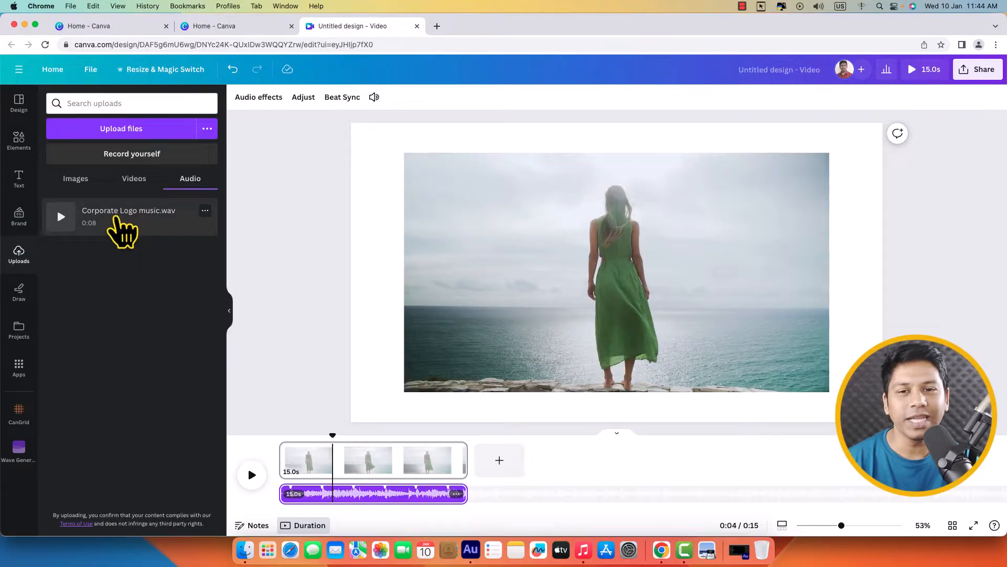
pyautogui.moveTo(139, 228)
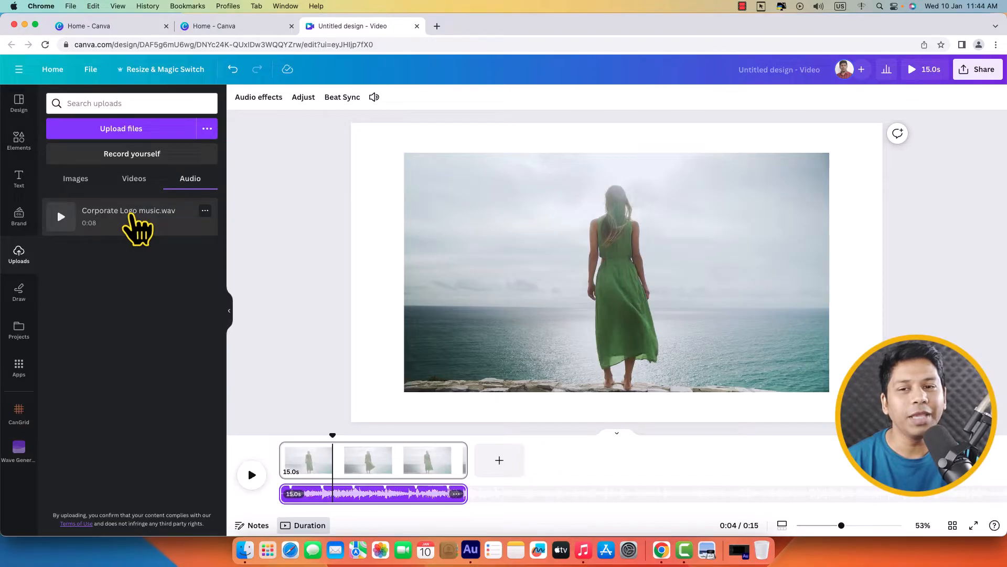
pyautogui.moveTo(61, 217)
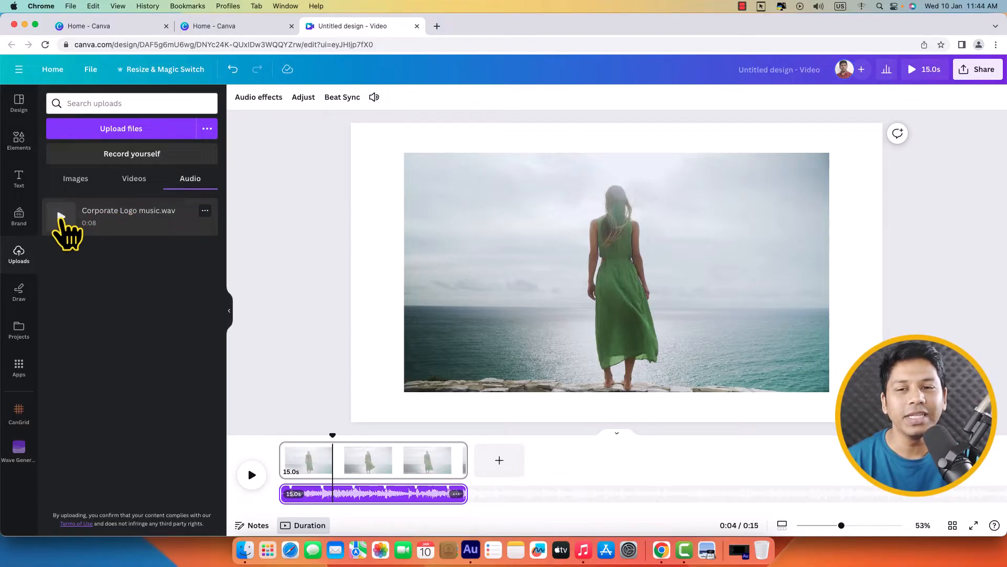
pyautogui.click(61, 217)
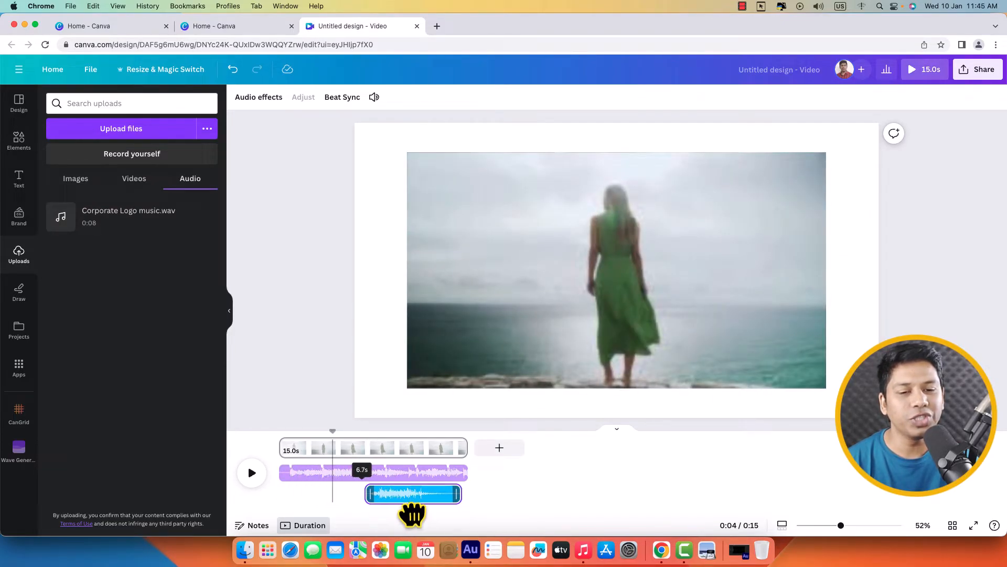
# Move the WAV track to the timeline start and preview the mix for about nine seconds
pyautogui.moveTo(415, 494); pyautogui.dragTo(327, 494)
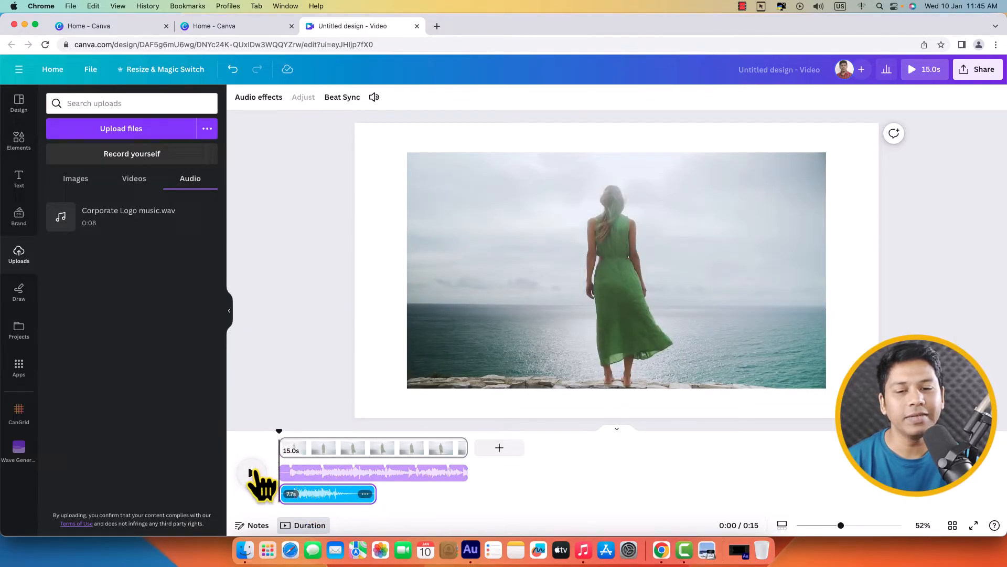
pyautogui.click(911, 69)
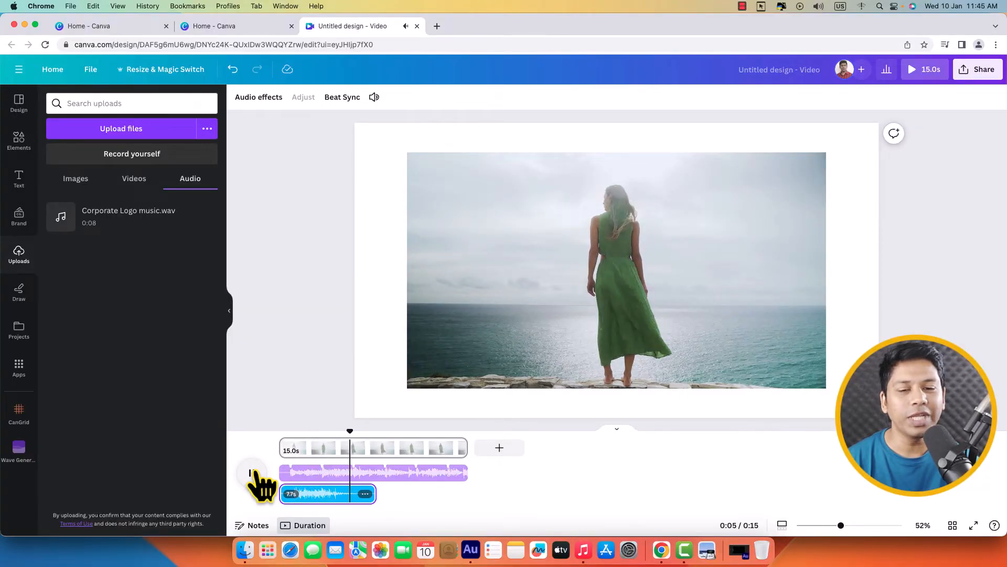
pyautogui.click(251, 474)
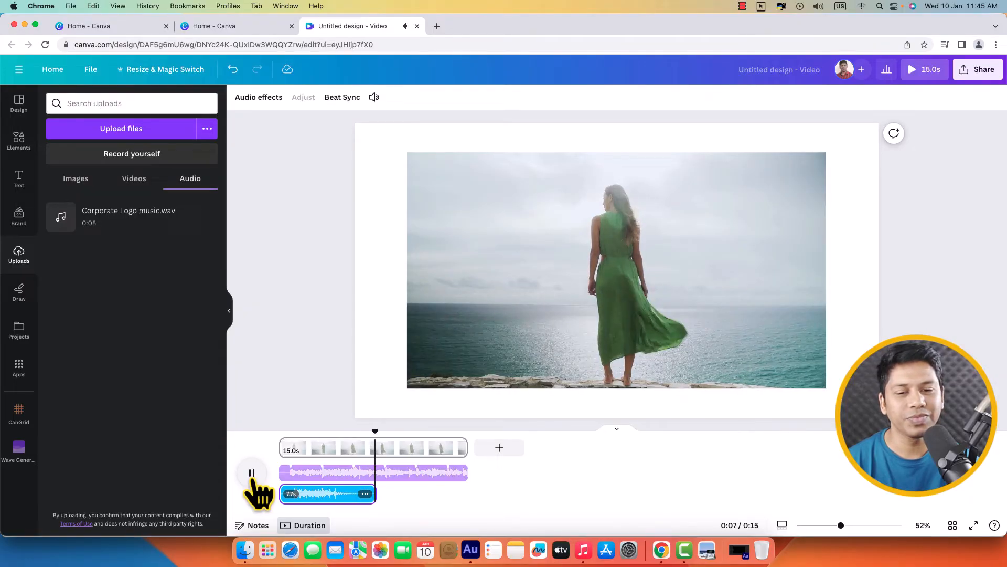
pyautogui.click(251, 473)
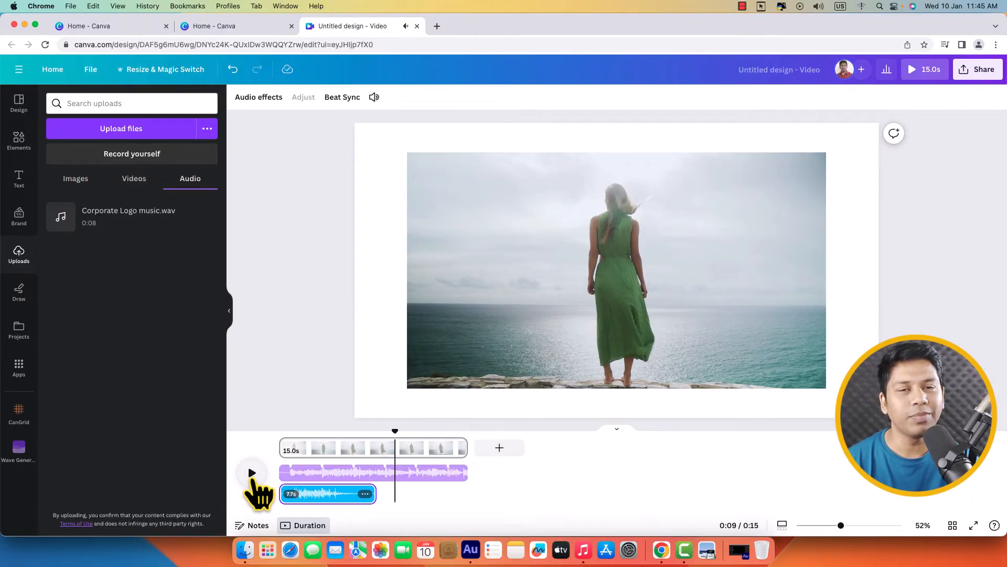
pyautogui.moveTo(487, 495)
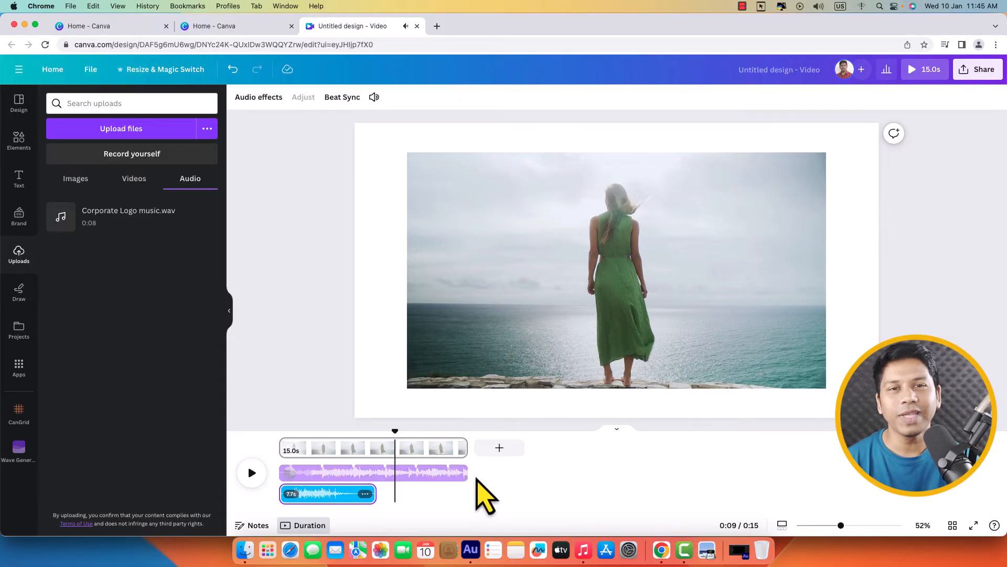